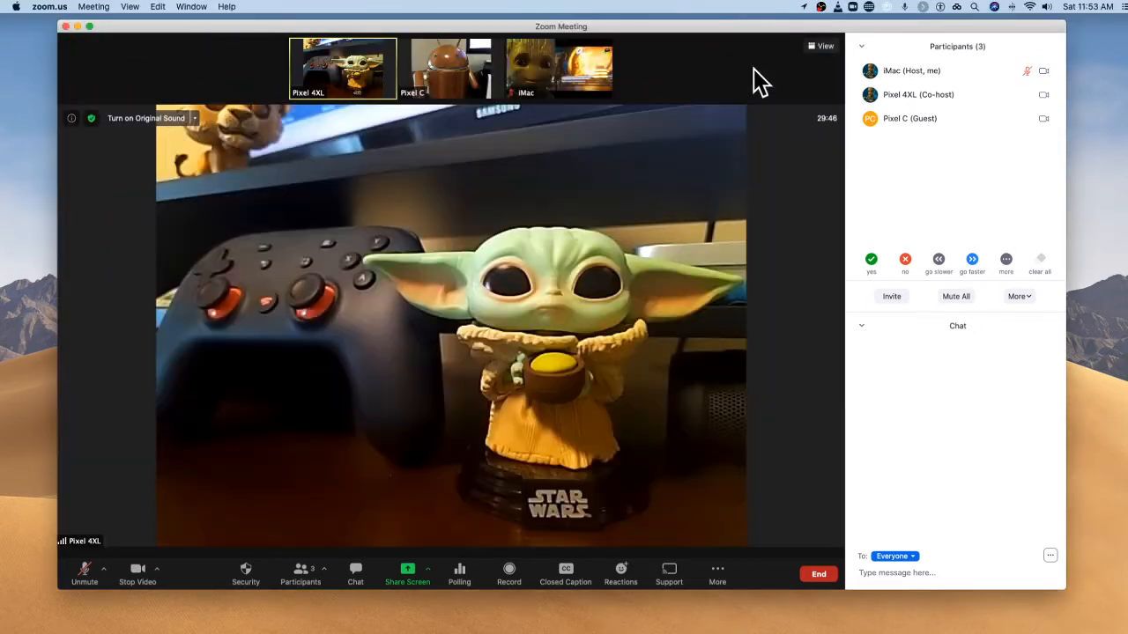
Change the meeting layout from speaker view to Gallery view.
click(825, 46)
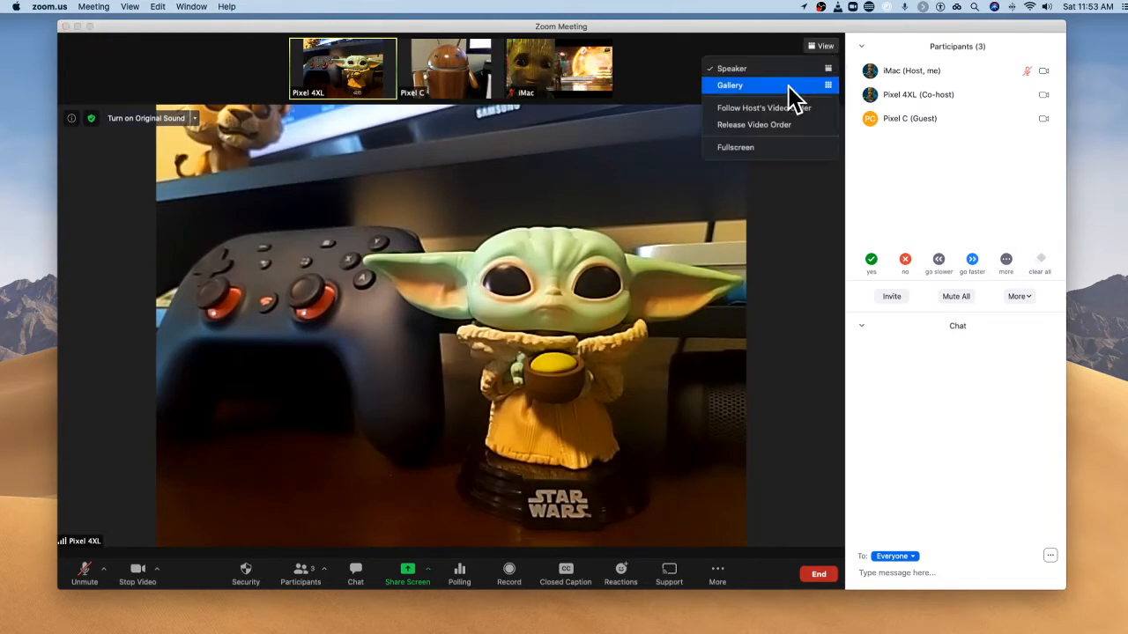
click(729, 85)
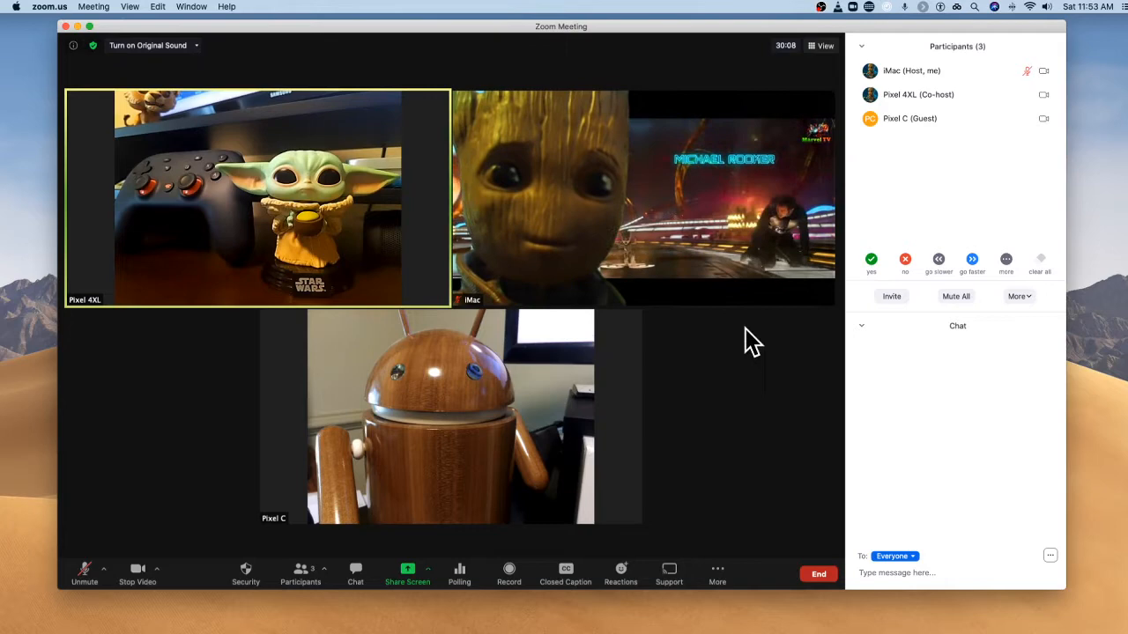
mouse_move(202, 234)
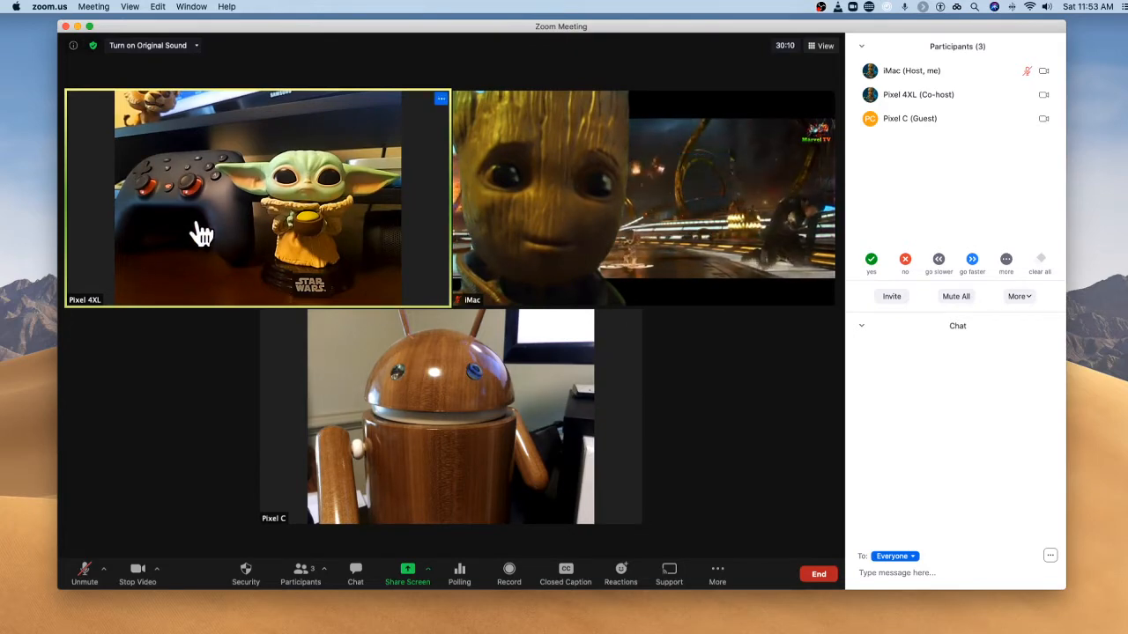
mouse_move(198, 223)
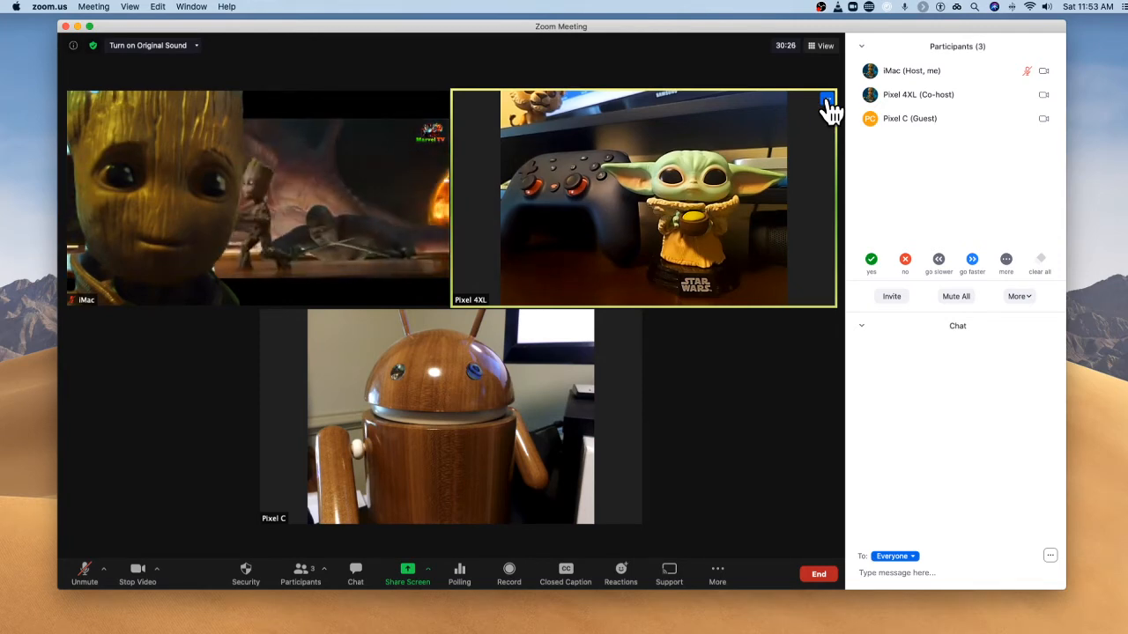
Pin Pixel 4XL's video as the main view, with iMac and Pixel C as thumbnails.
click(826, 99)
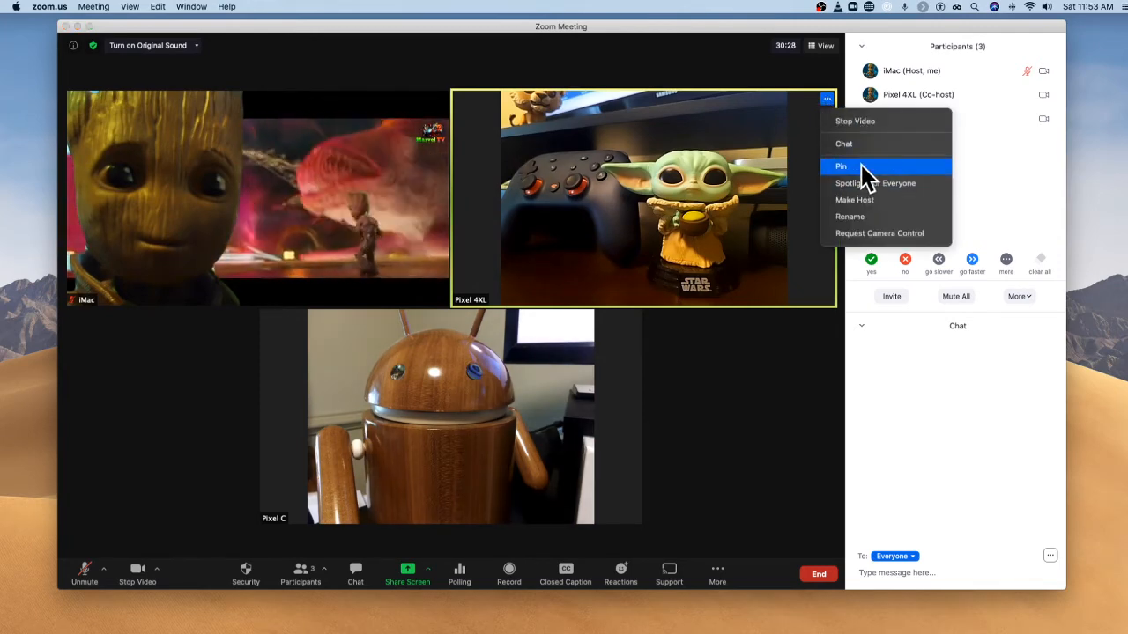
click(841, 166)
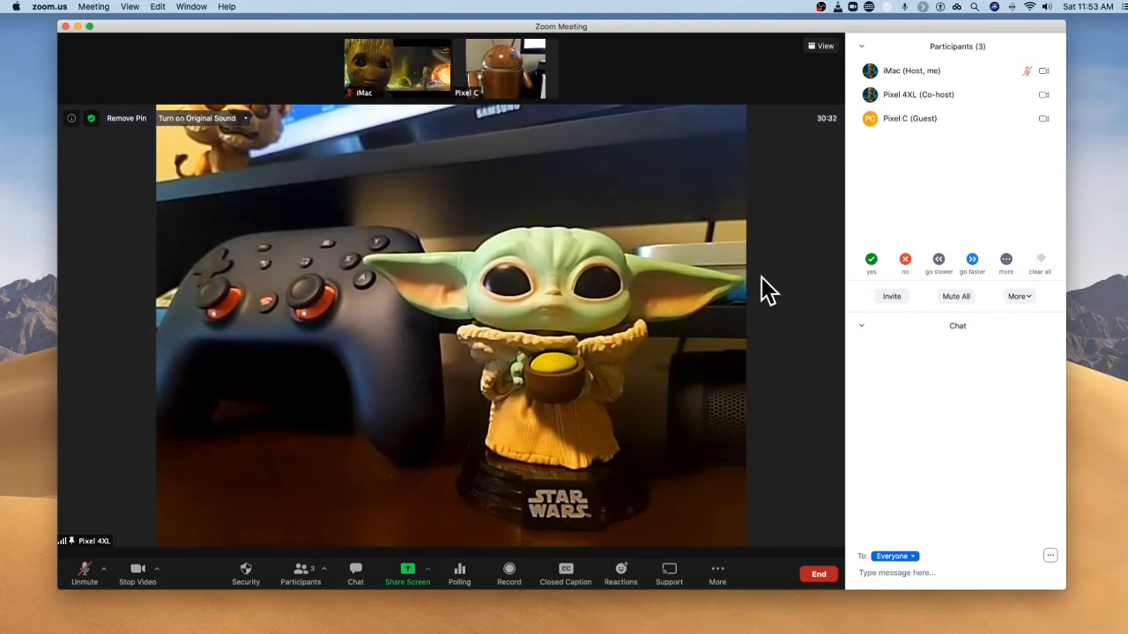
mouse_move(665, 286)
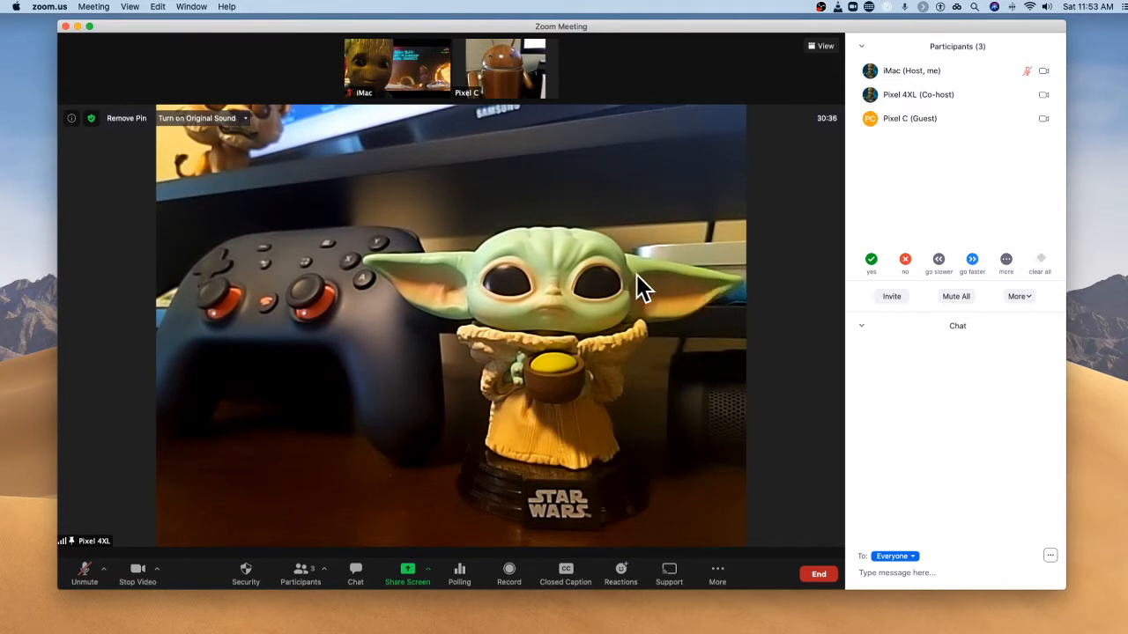
mouse_move(797, 286)
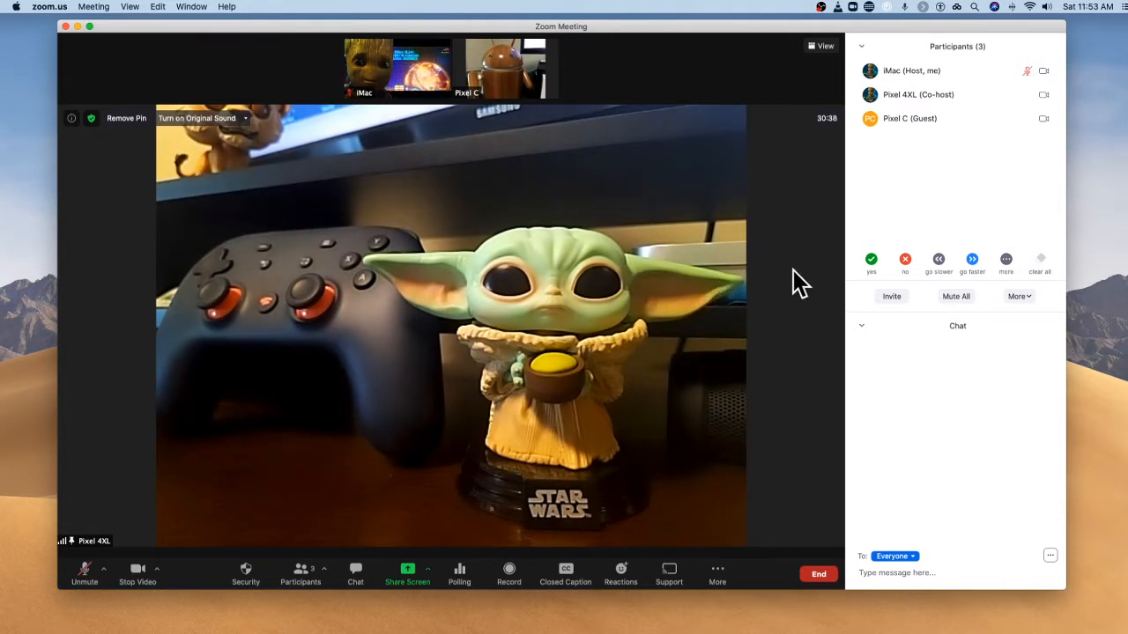
Unpin Pixel 4XL and restore Gallery view with Pixel 4XL beside iMac.
click(823, 46)
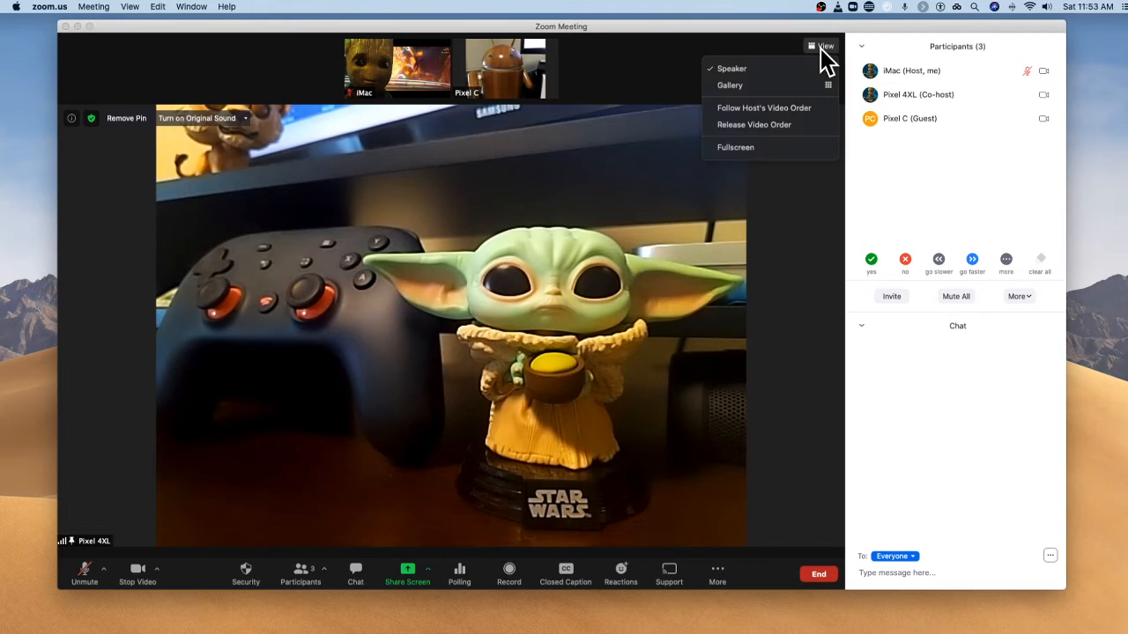
click(730, 84)
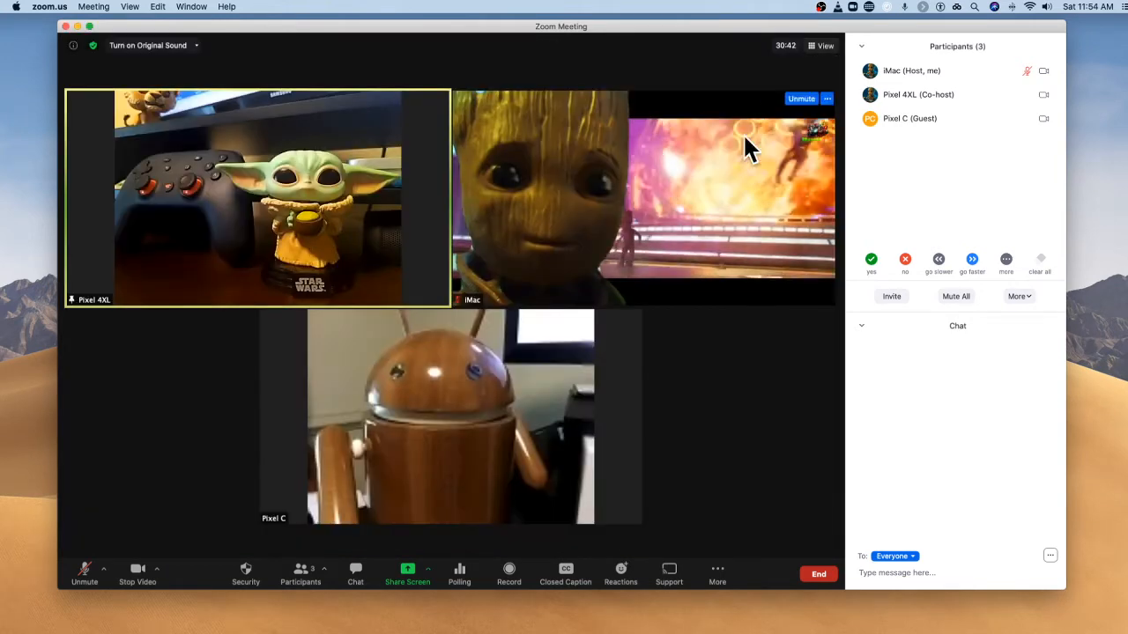
mouse_move(399, 278)
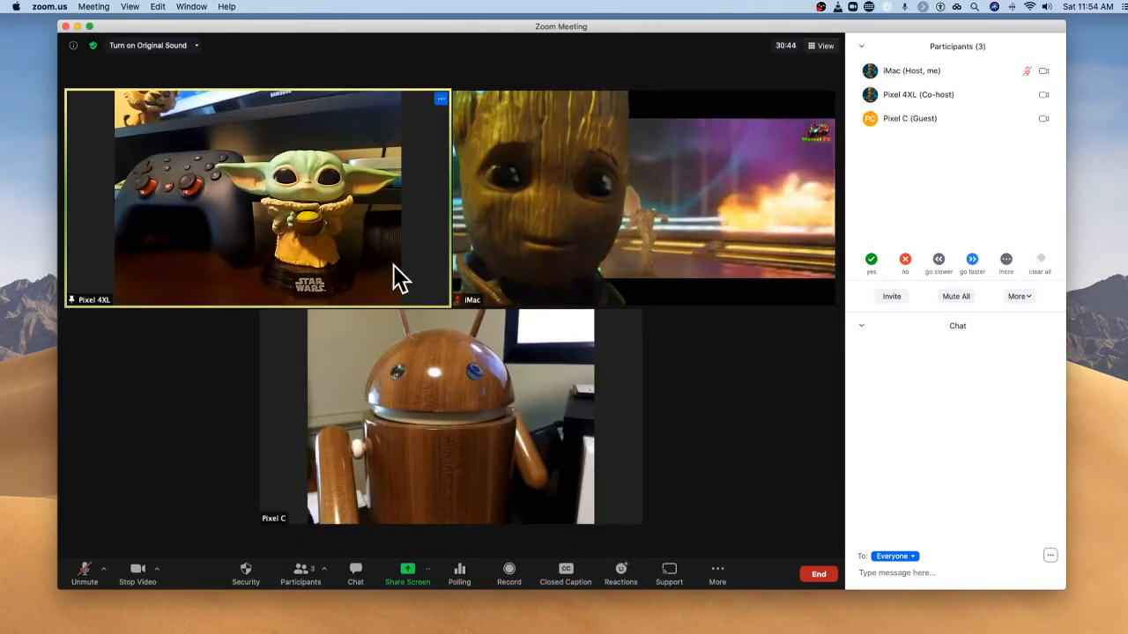
click(440, 98)
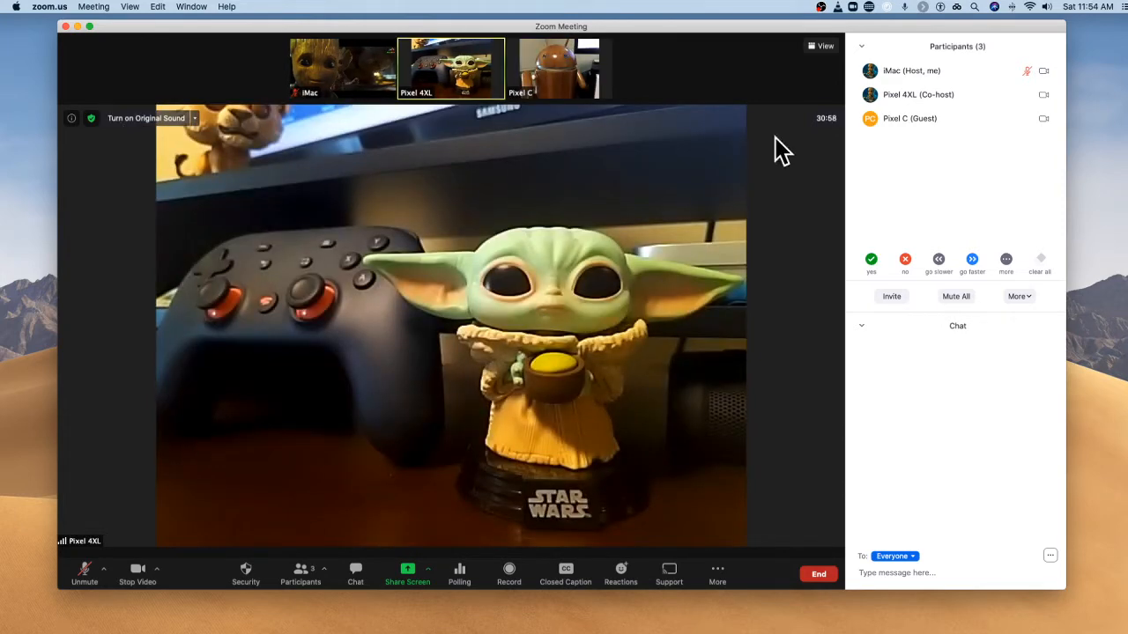
click(821, 44)
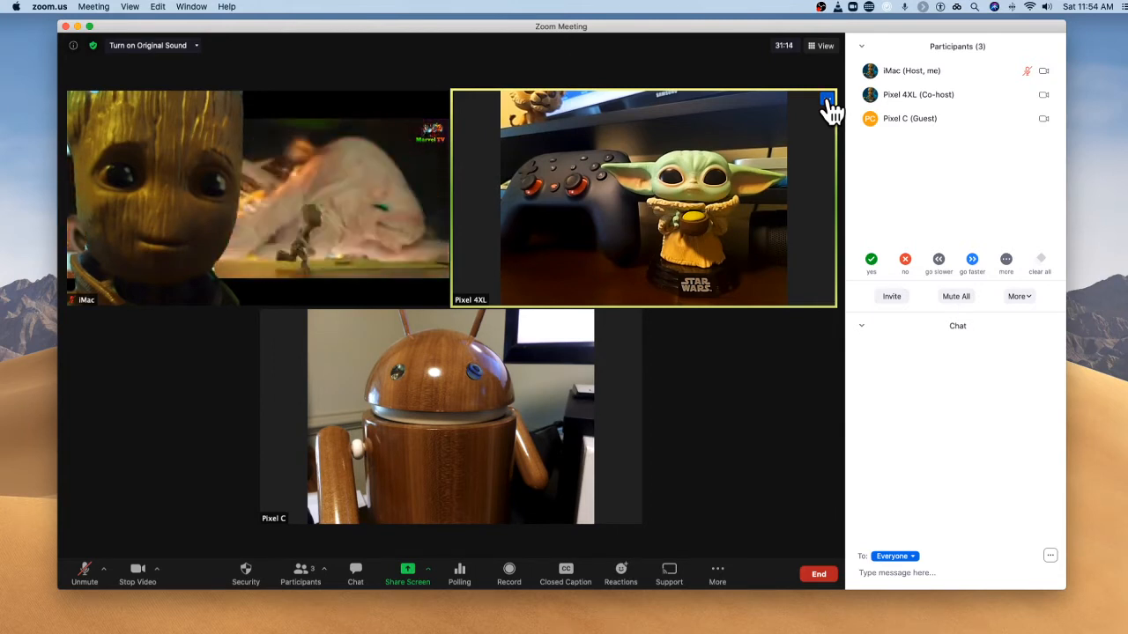
Spotlight Pixel 4XL for everyone, shrinking iMac and Pixel C to thumbnails.
click(826, 99)
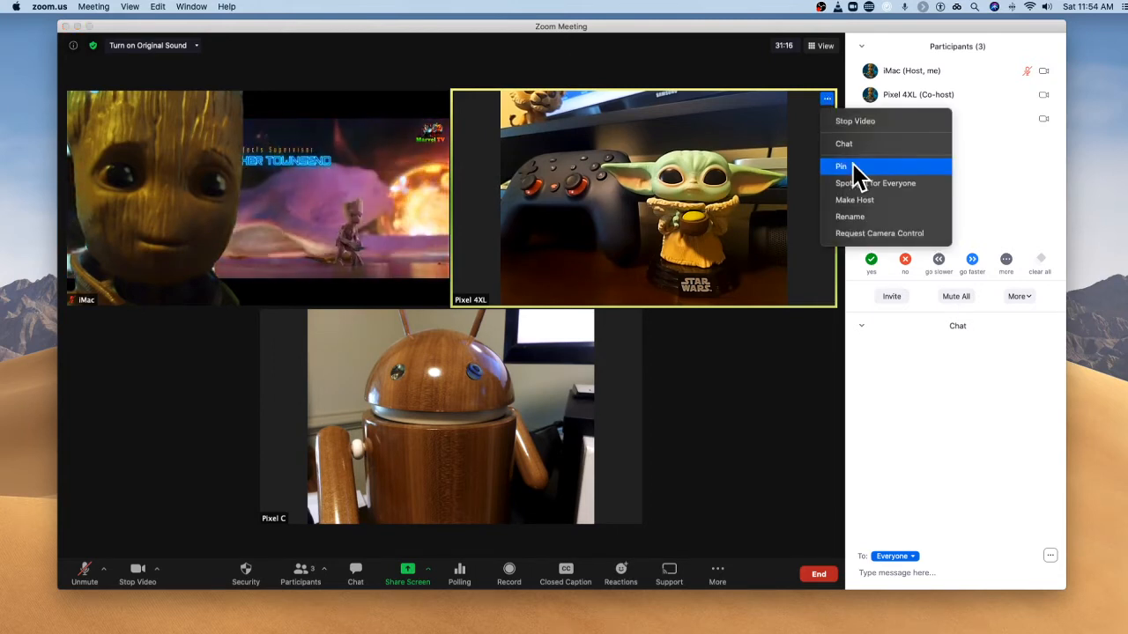
click(841, 165)
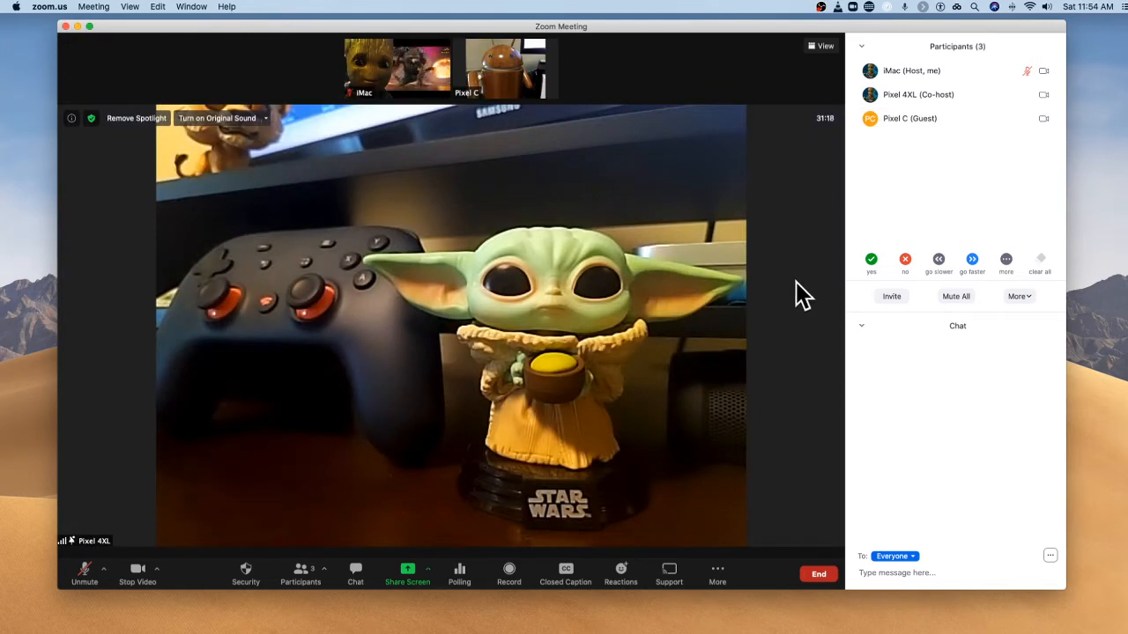
mouse_move(749, 343)
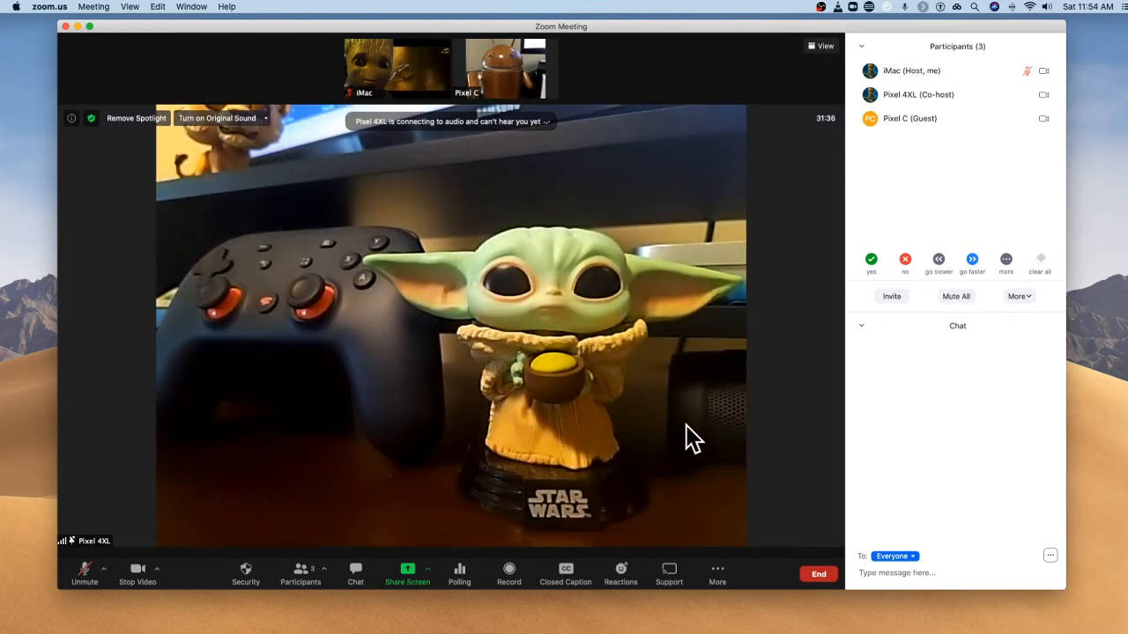
mouse_move(550, 136)
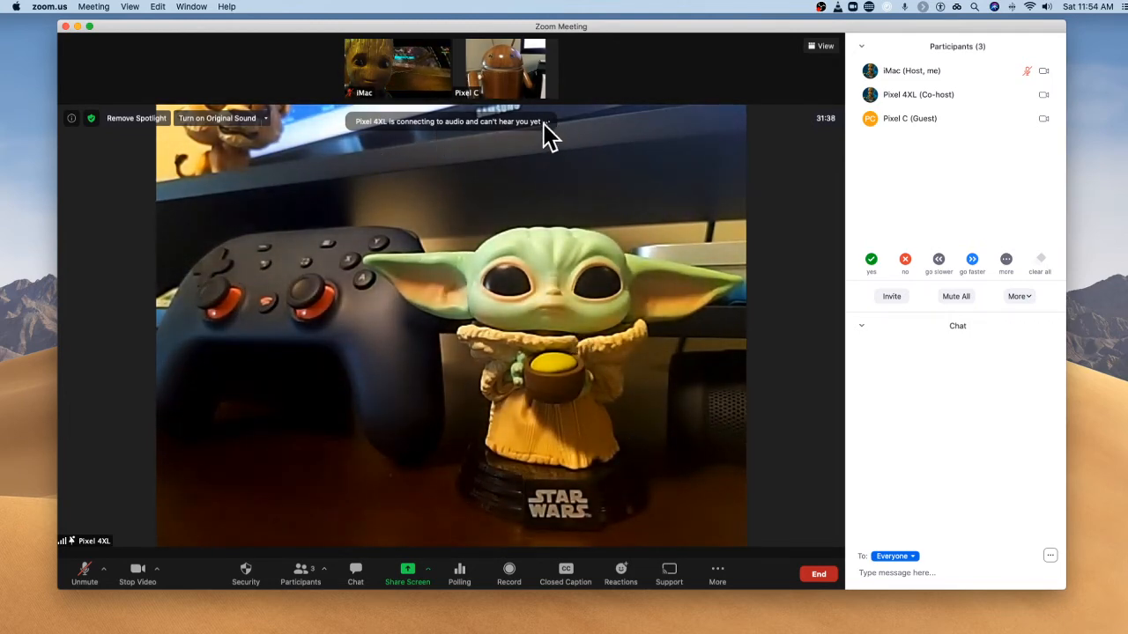
mouse_move(731, 225)
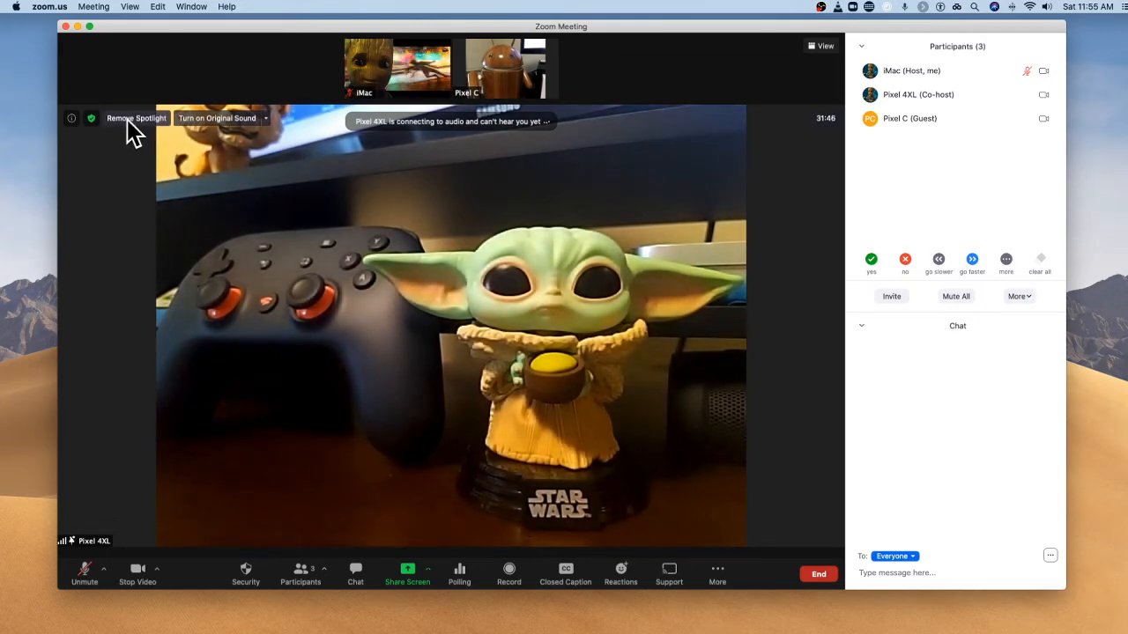
Remove Pixel 4XL's spotlight and show iMac, Pixel 4XL and Pixel C in Gallery.
click(824, 45)
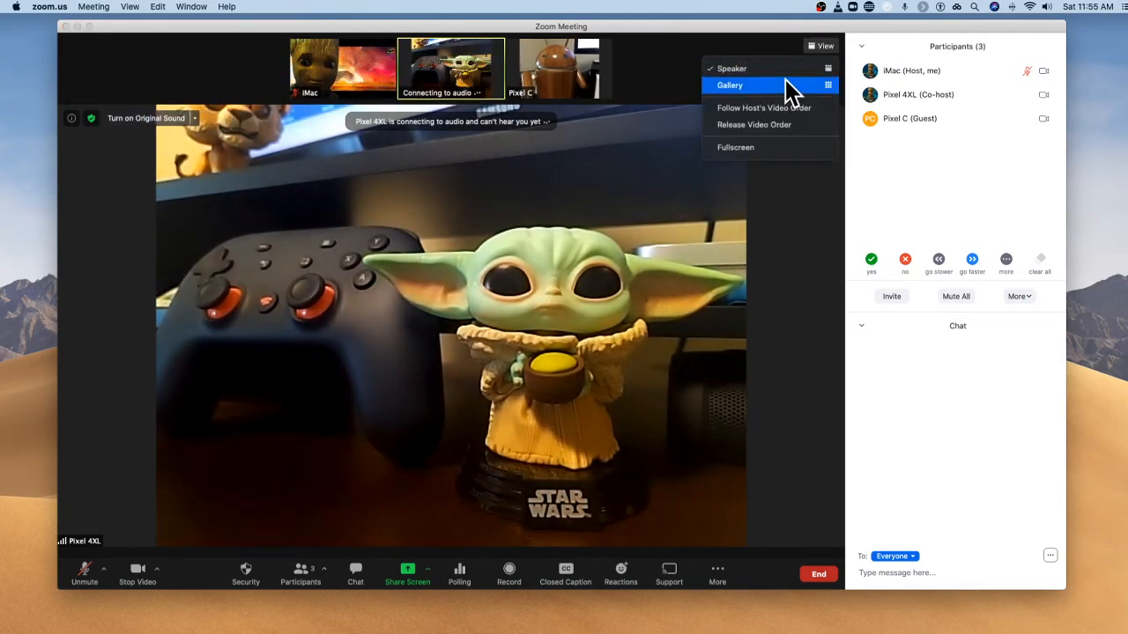
click(730, 85)
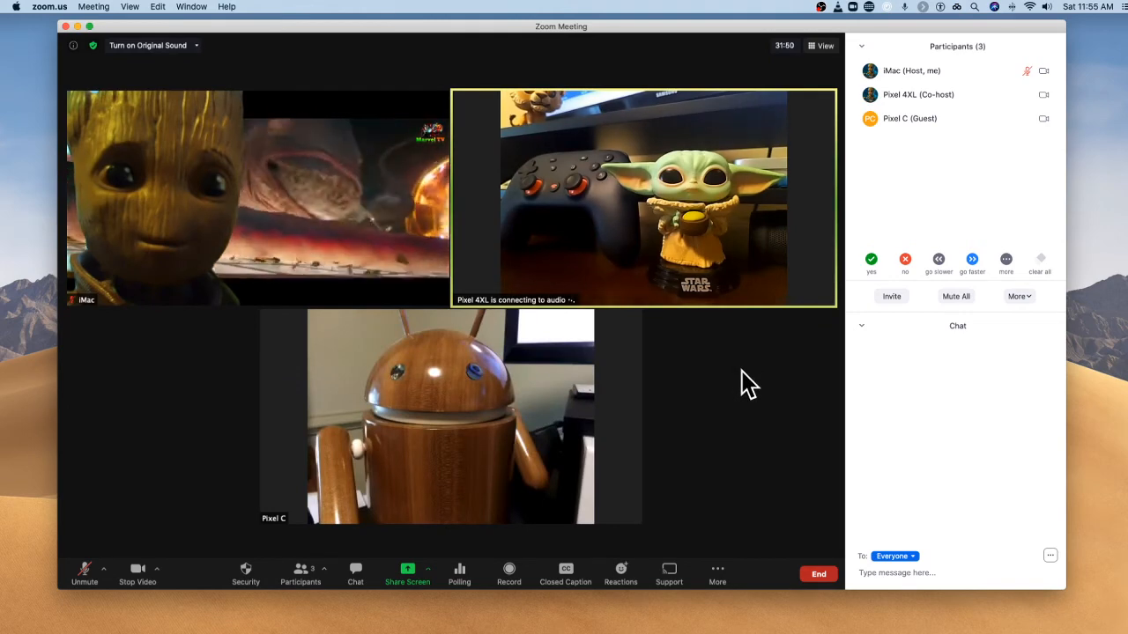
mouse_move(311, 227)
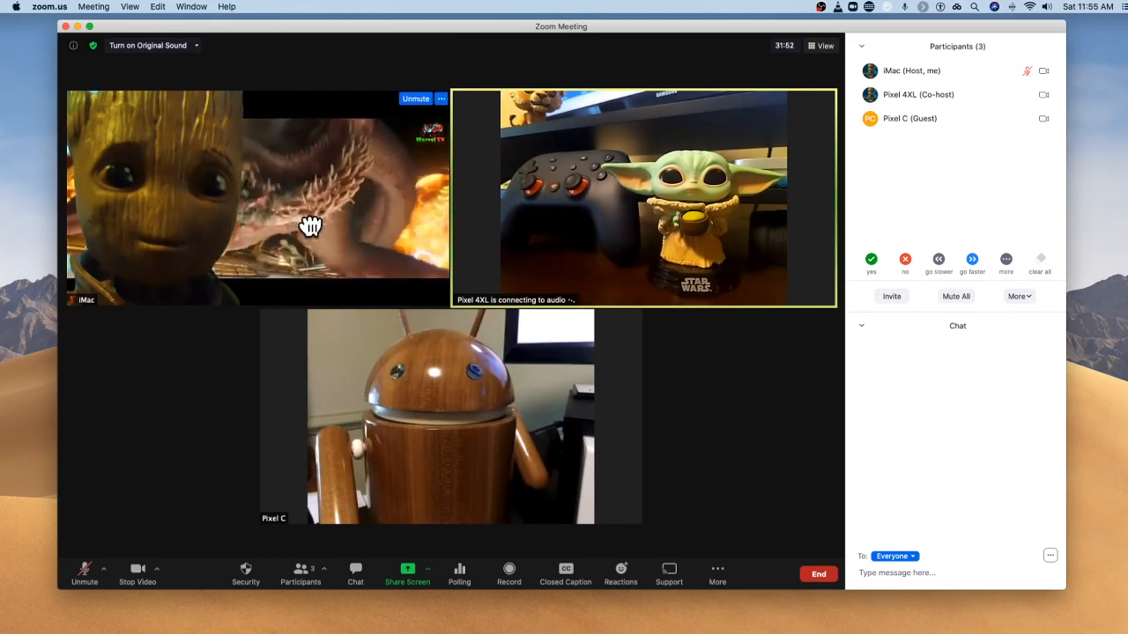